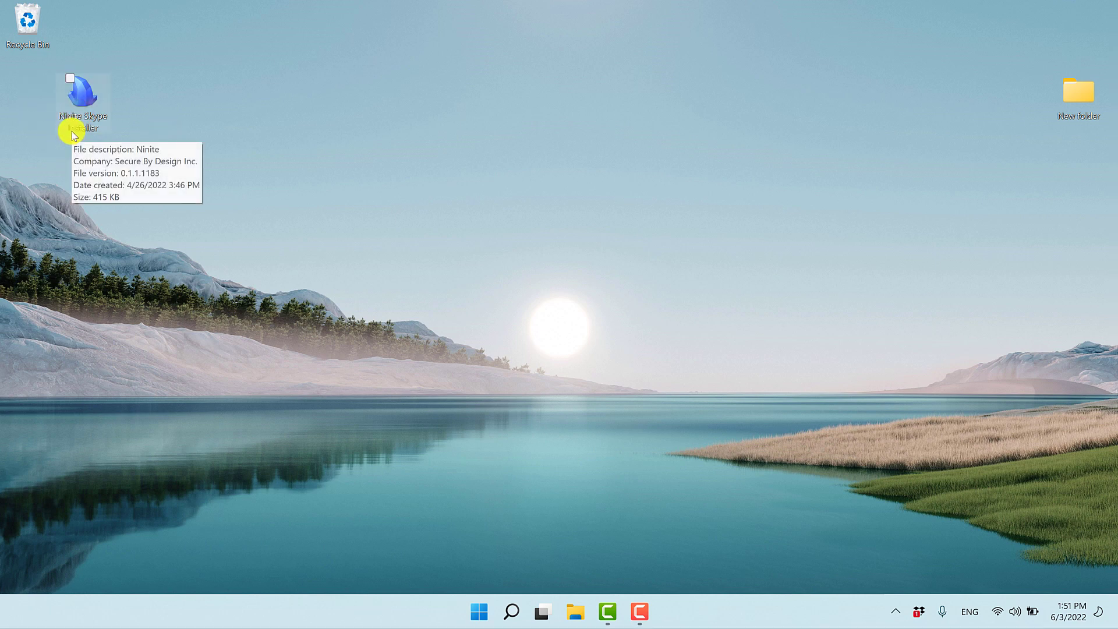
mouse_move(571, 419)
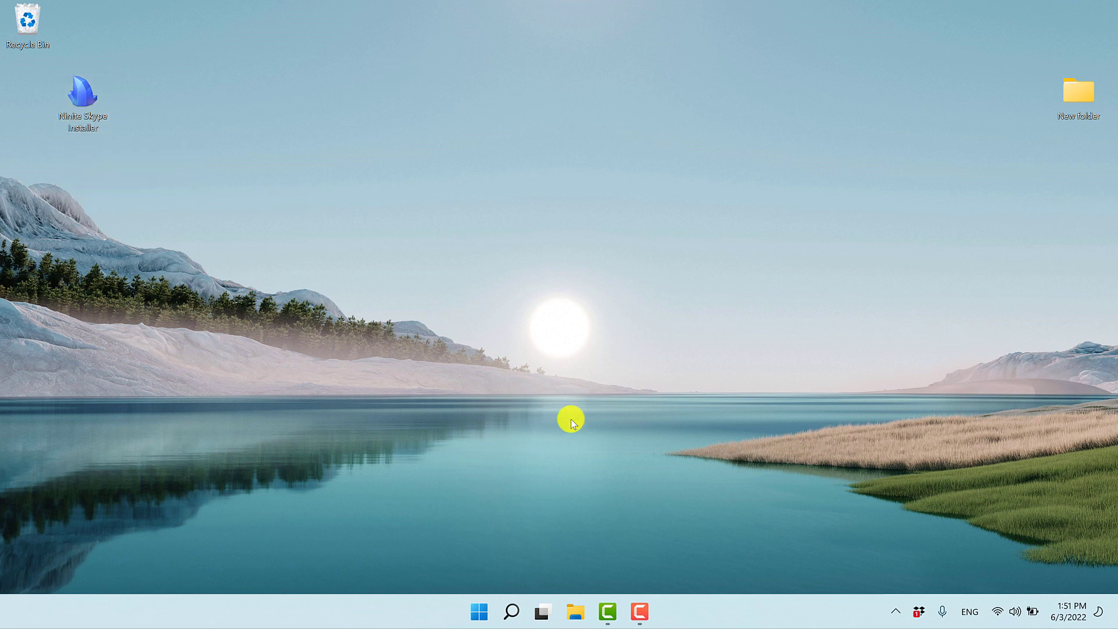
- Search 'windows features' and open Turn Windows features on or off
text(windows features)
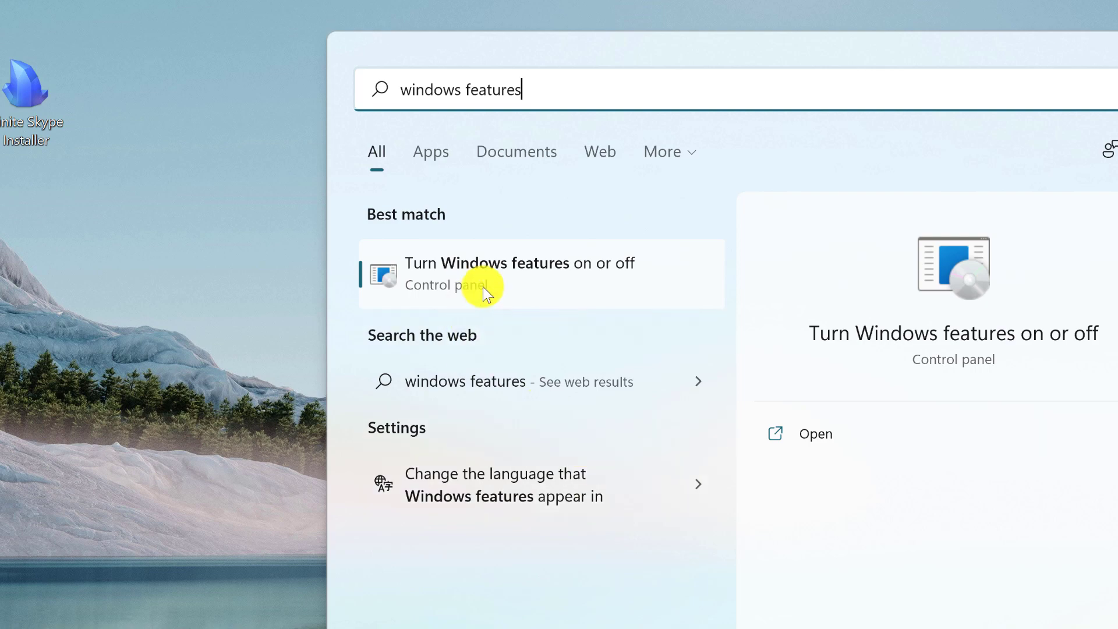
click(486, 273)
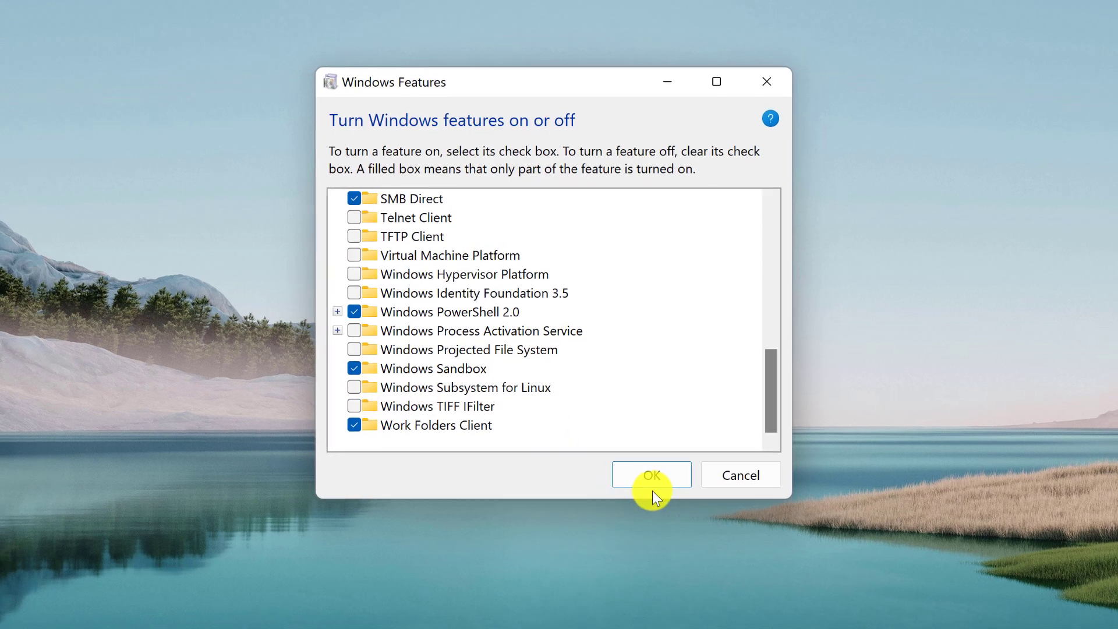
- Confirm enabling Windows Sandbox in the Windows Features dialog
click(650, 474)
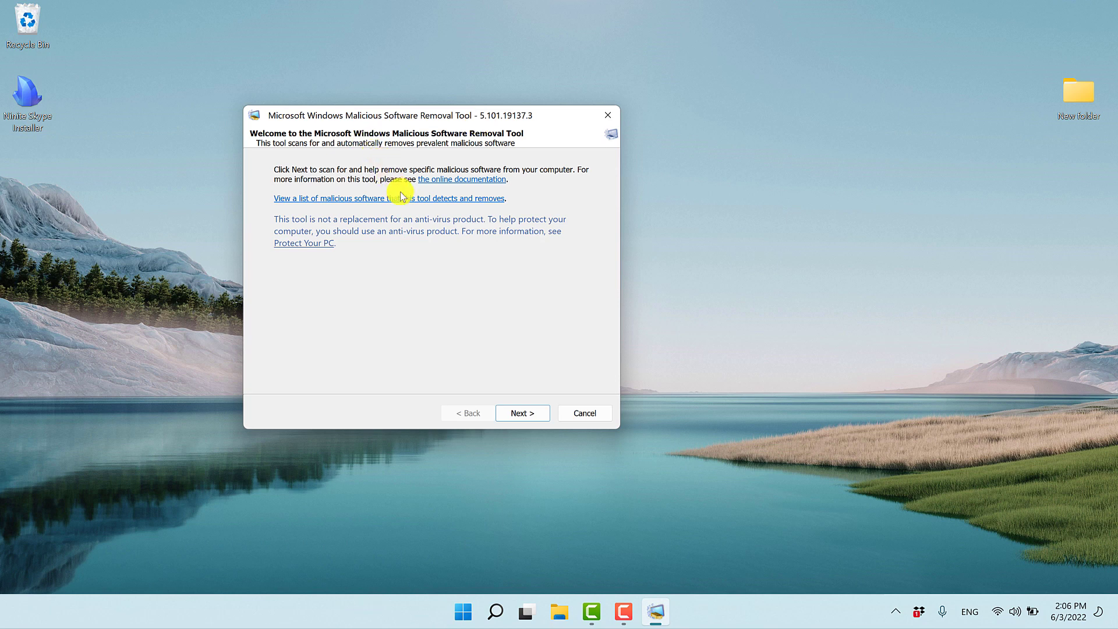
- Advance the Malicious Software Removal Tool past its welcome page to scan type selection
click(522, 413)
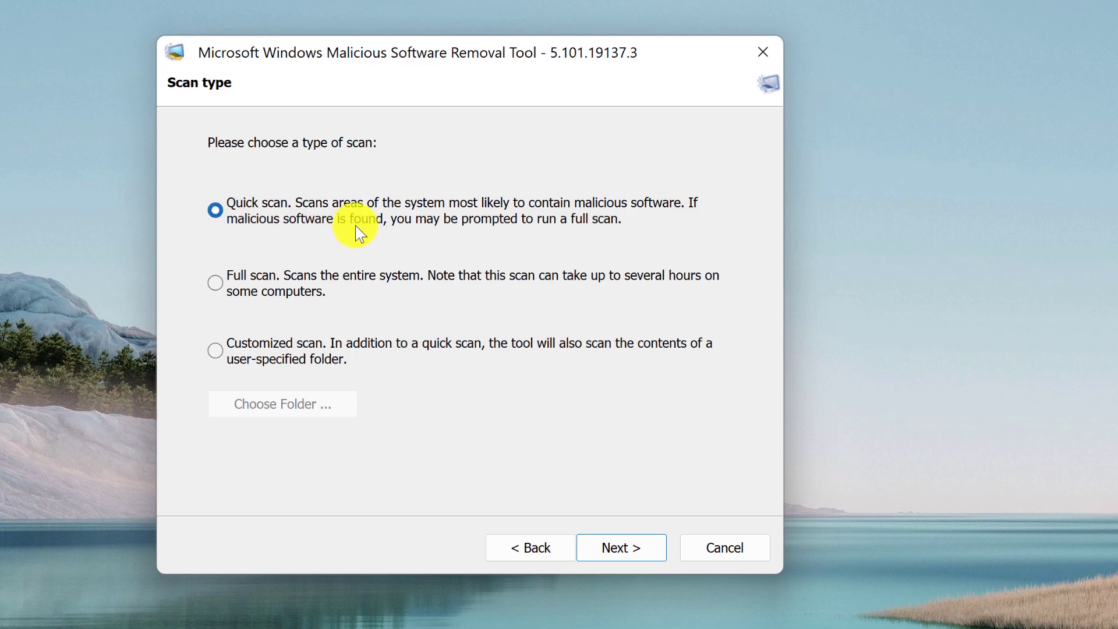